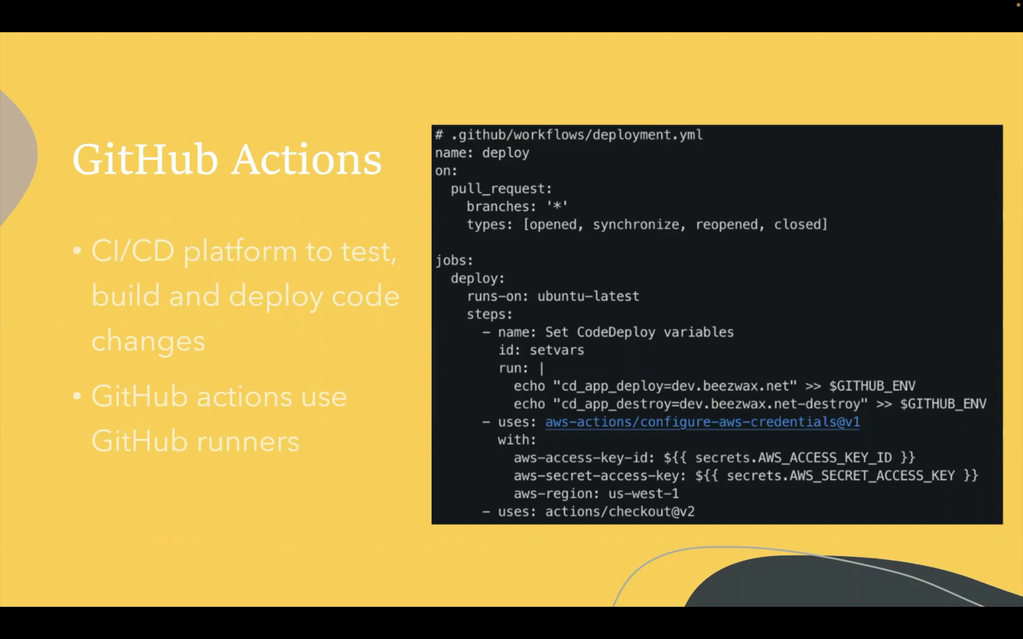
{"action": "mouse_move", "coordinate": [453, 194]}
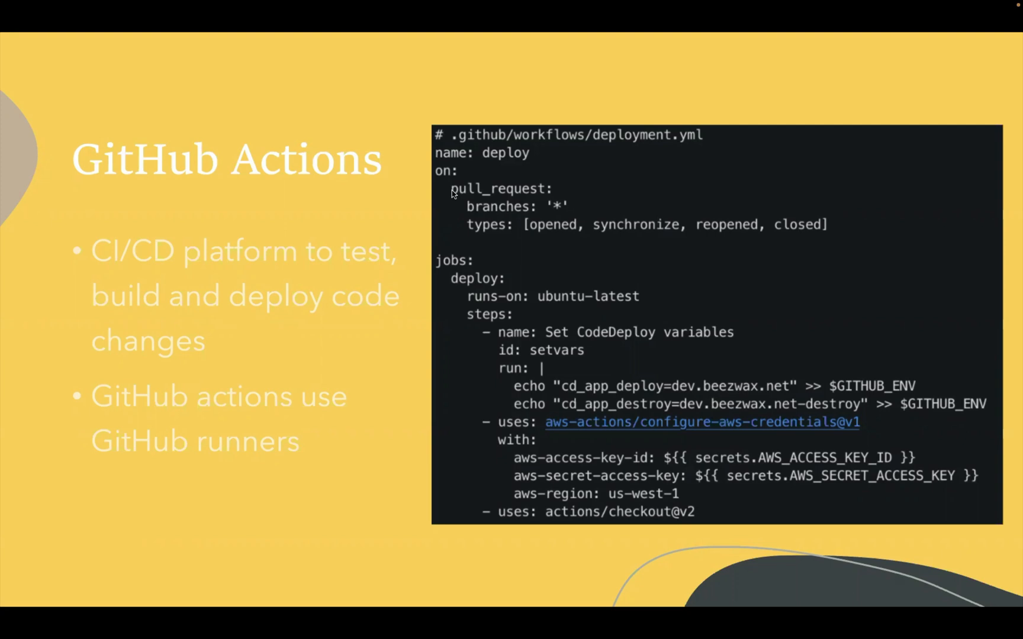
{"action": "mouse_move", "coordinate": [731, 226]}
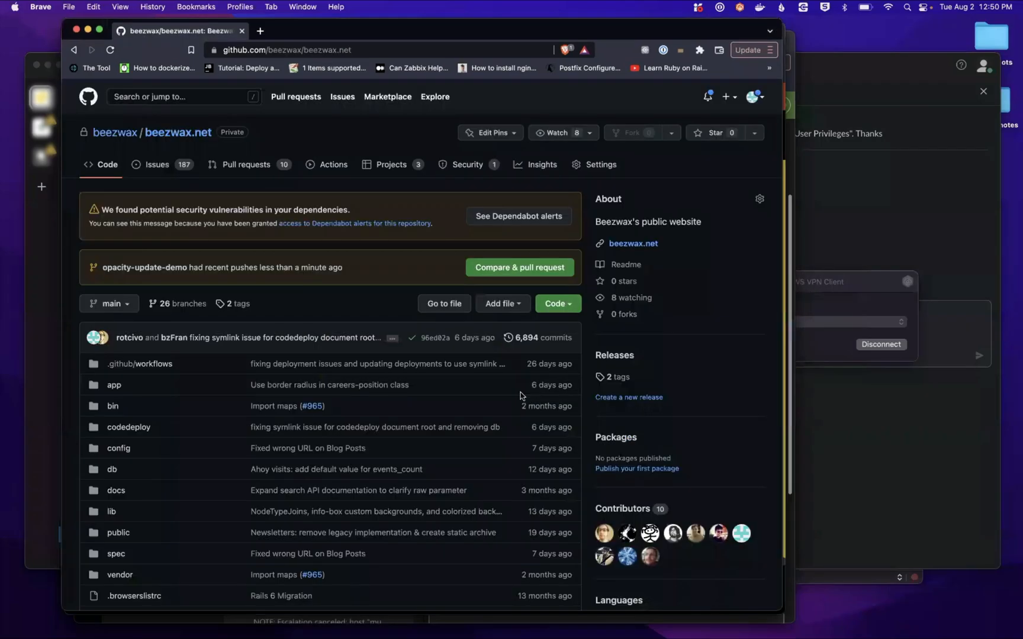
{"action": "mouse_move", "coordinate": [433, 337]}
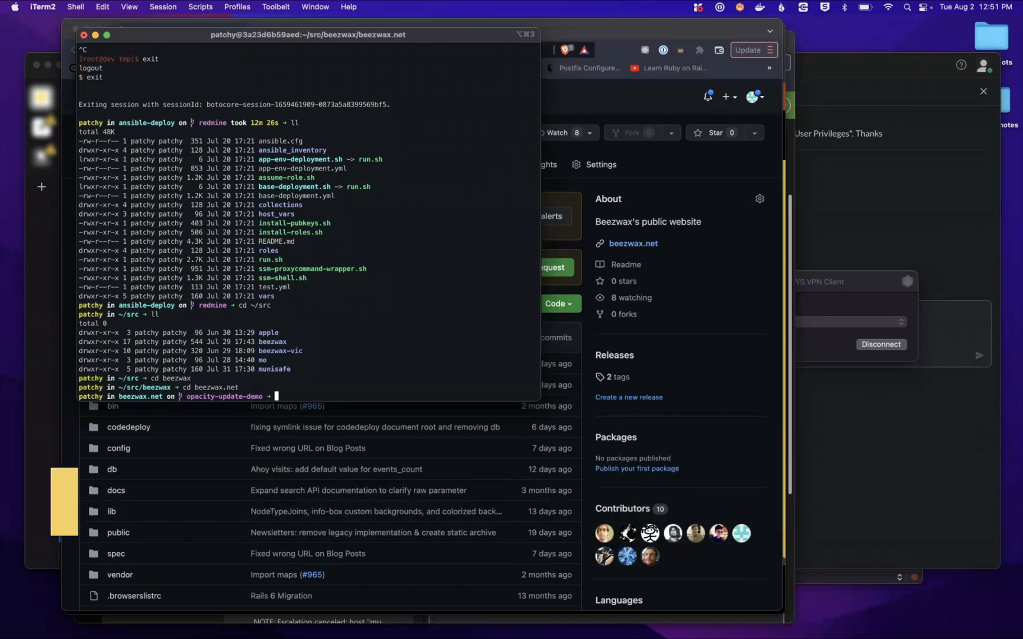
Step: Run git status to confirm opacity-update-demo is clean and up to date, then switch apps
{"action": "type", "text": "git status"}
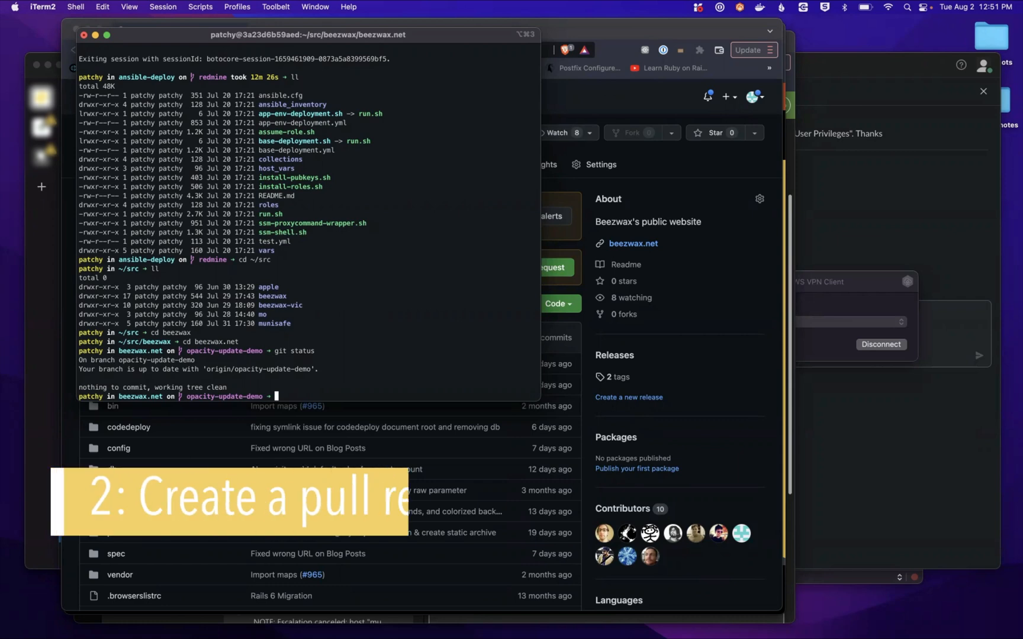
{"action": "key", "text": "cmd+tab"}
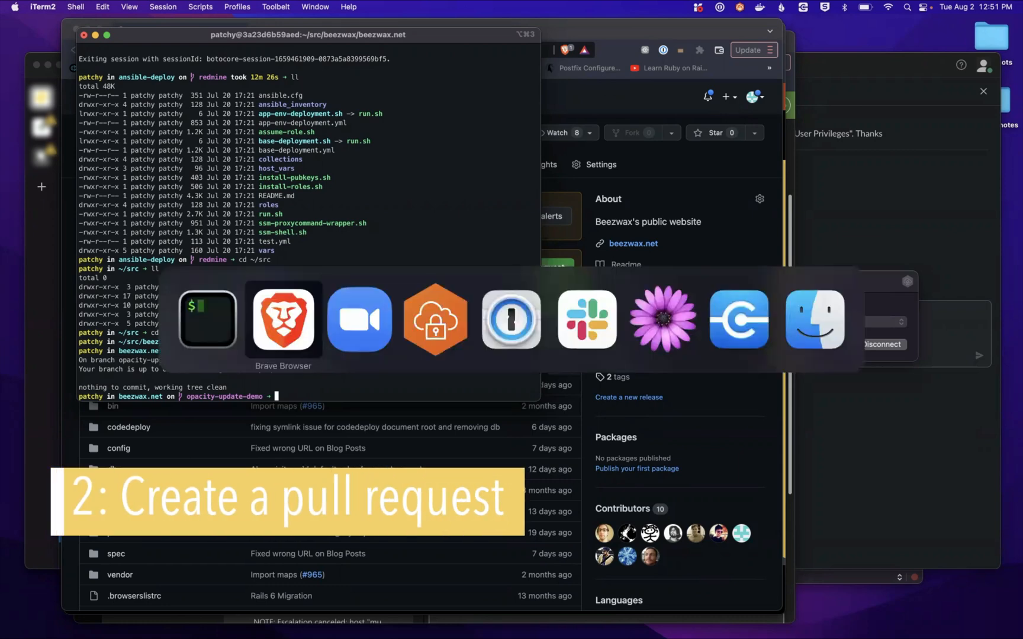
Step: Bring Brave forward and show the beezwax.net repository's Pull requests tab
{"action": "left_click", "coordinate": [283, 320]}
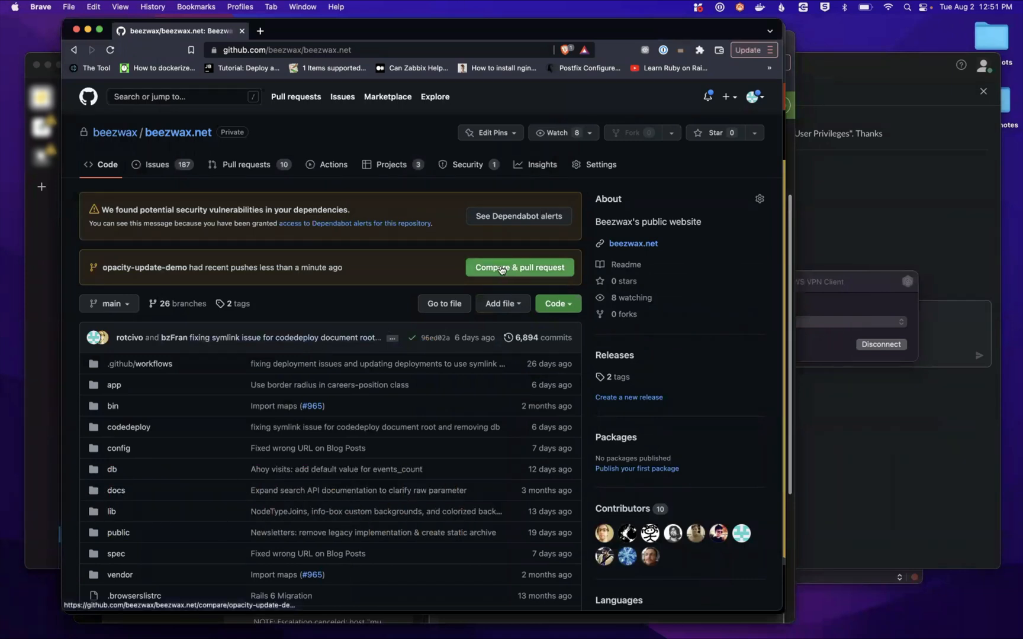
{"action": "mouse_move", "coordinate": [519, 268]}
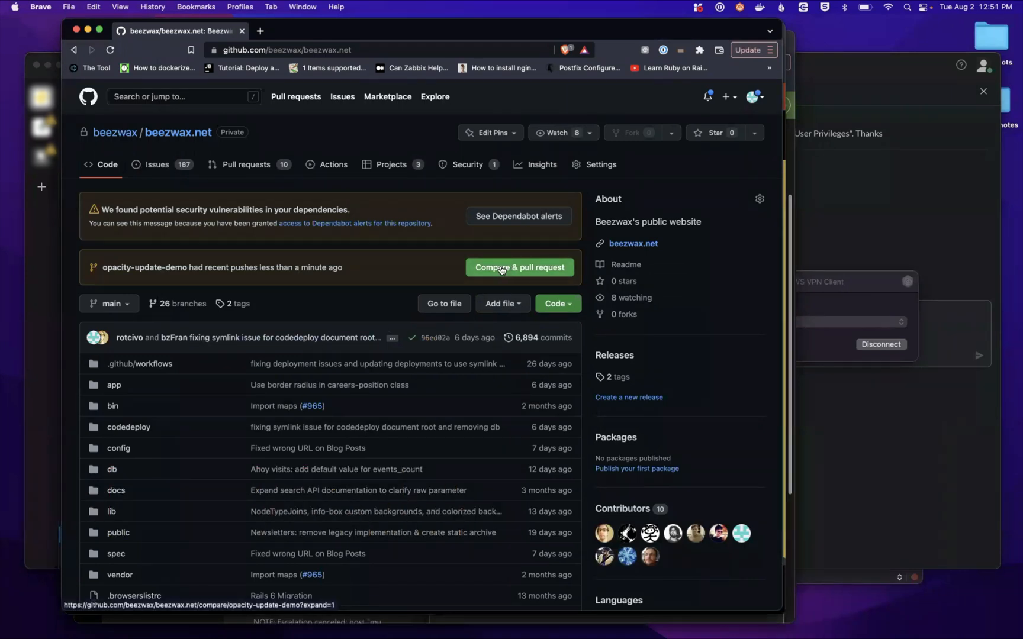
{"action": "mouse_move", "coordinate": [530, 276]}
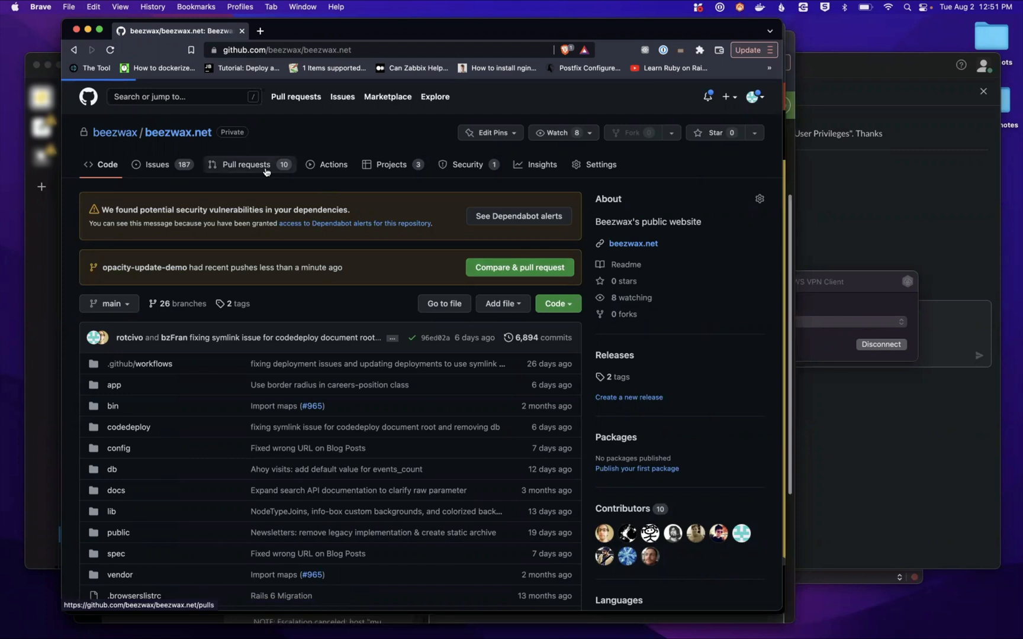
{"action": "left_click", "coordinate": [246, 165]}
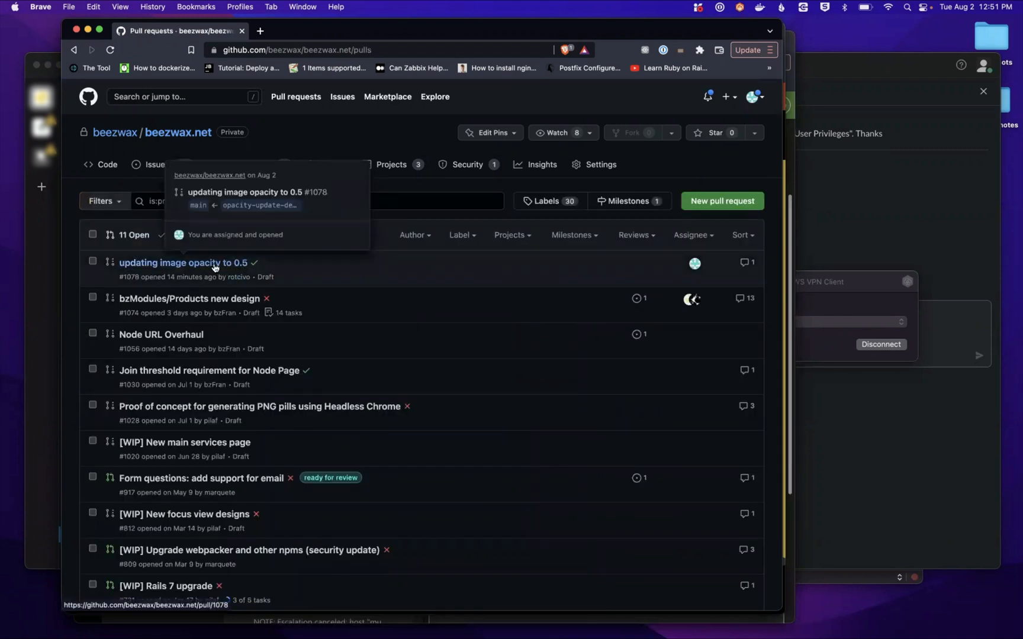
Step: Open the 'updating image opacity to 0.5' pull request and scroll to the github-actions comment
{"action": "left_click", "coordinate": [183, 262]}
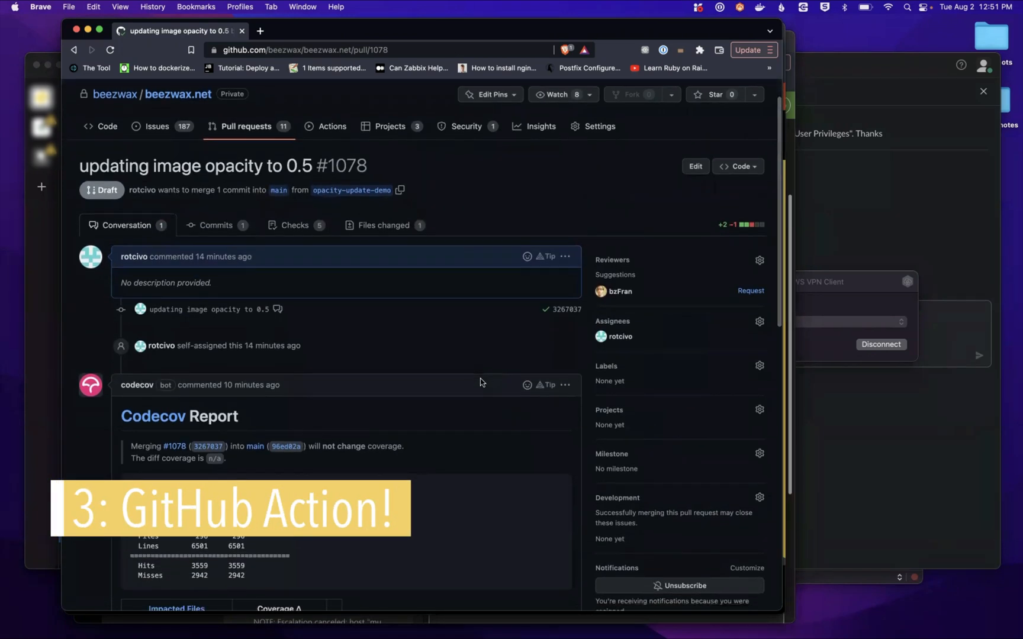
{"action": "scroll", "scroll_direction": "down", "scroll_amount": 3}
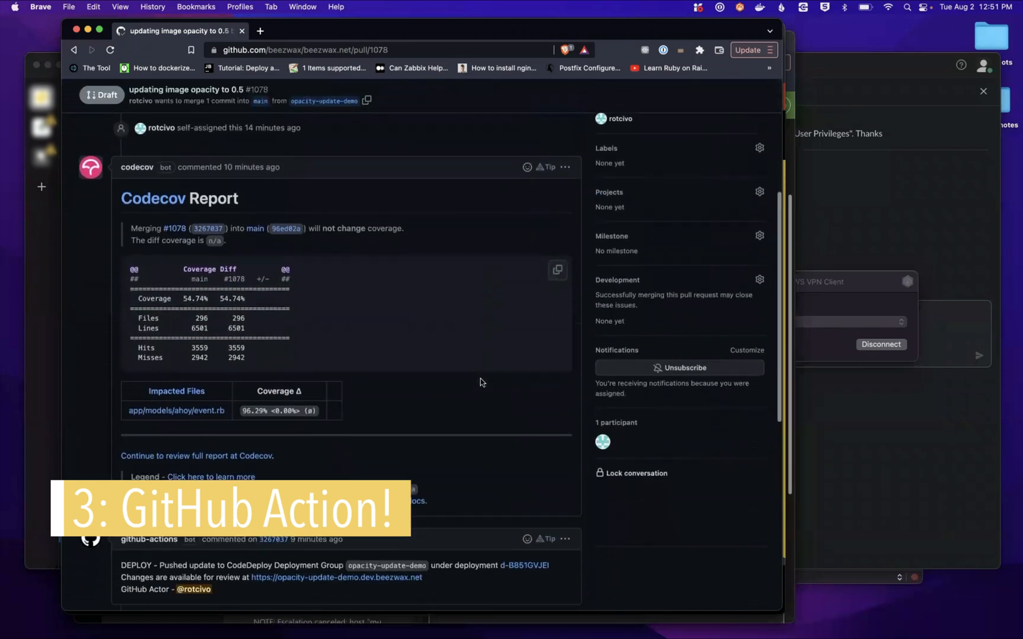
{"action": "scroll", "scroll_direction": "down", "scroll_amount": 3}
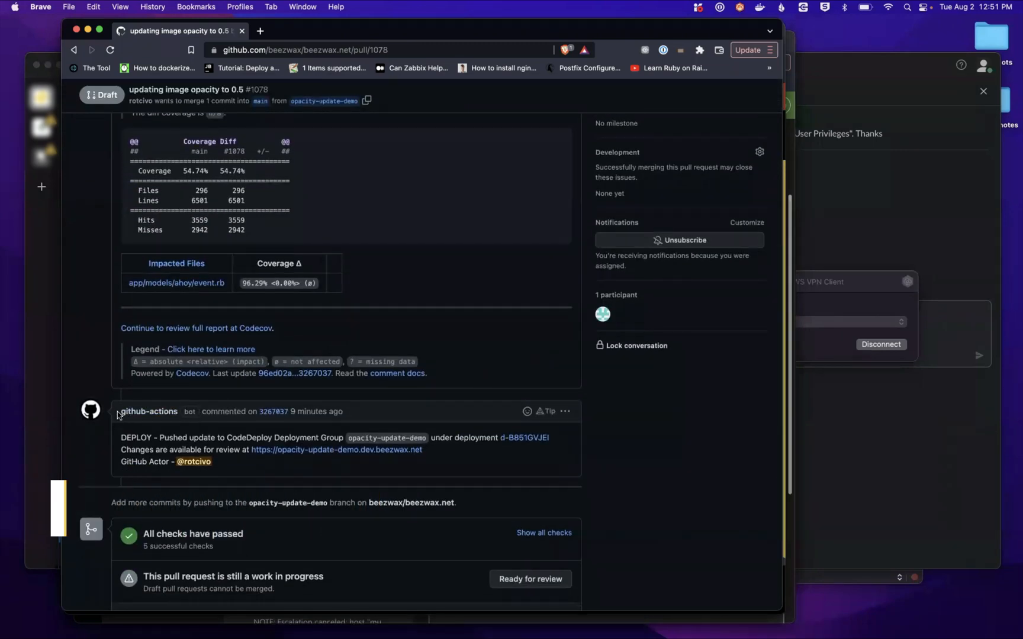
{"action": "mouse_move", "coordinate": [128, 445]}
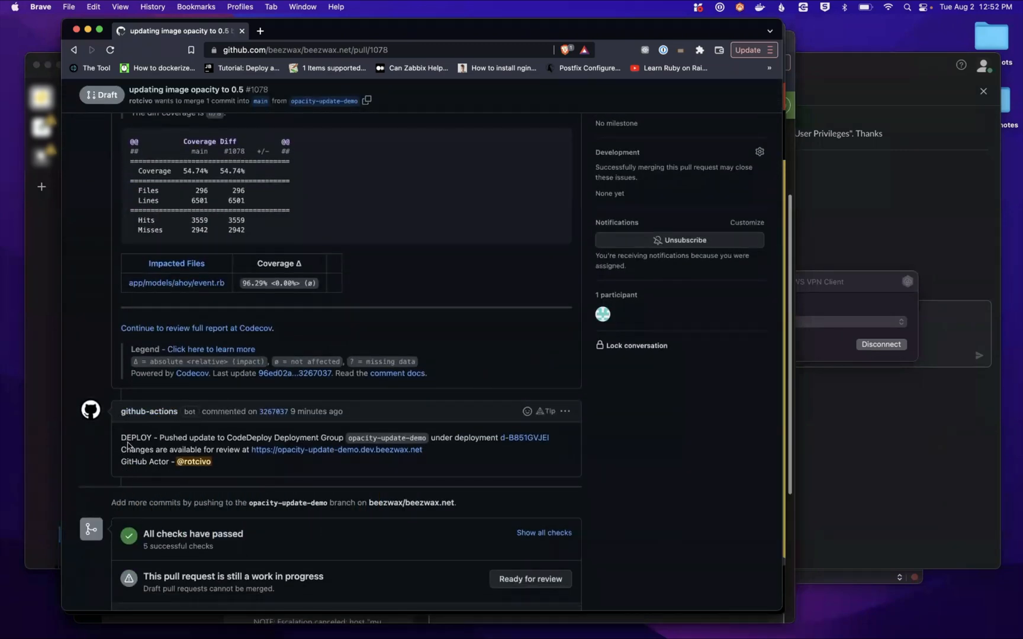
{"action": "scroll", "scroll_direction": "down", "scroll_amount": 3}
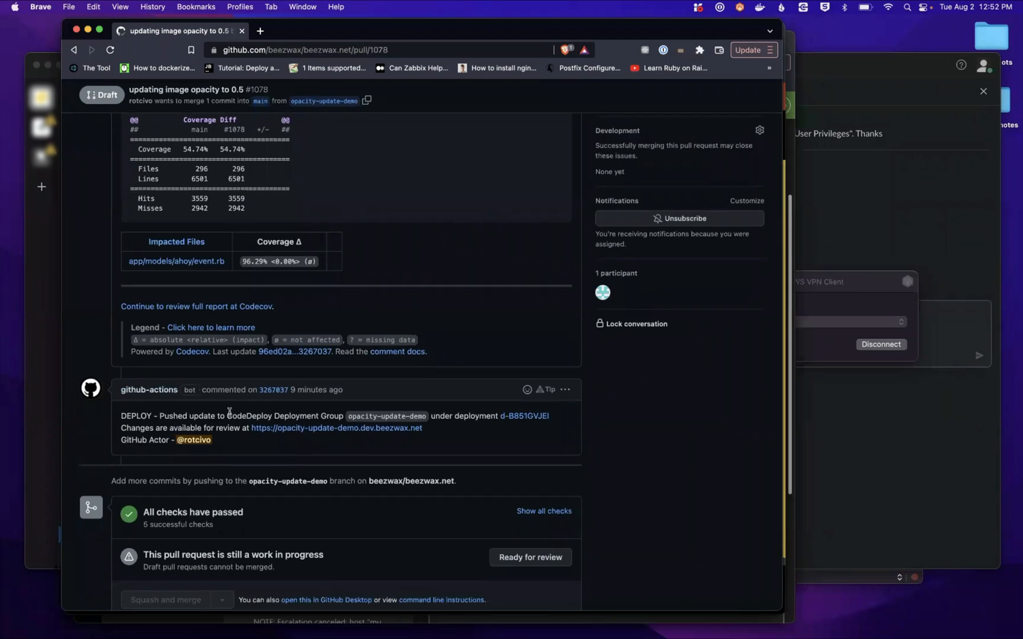
{"action": "mouse_move", "coordinate": [525, 415]}
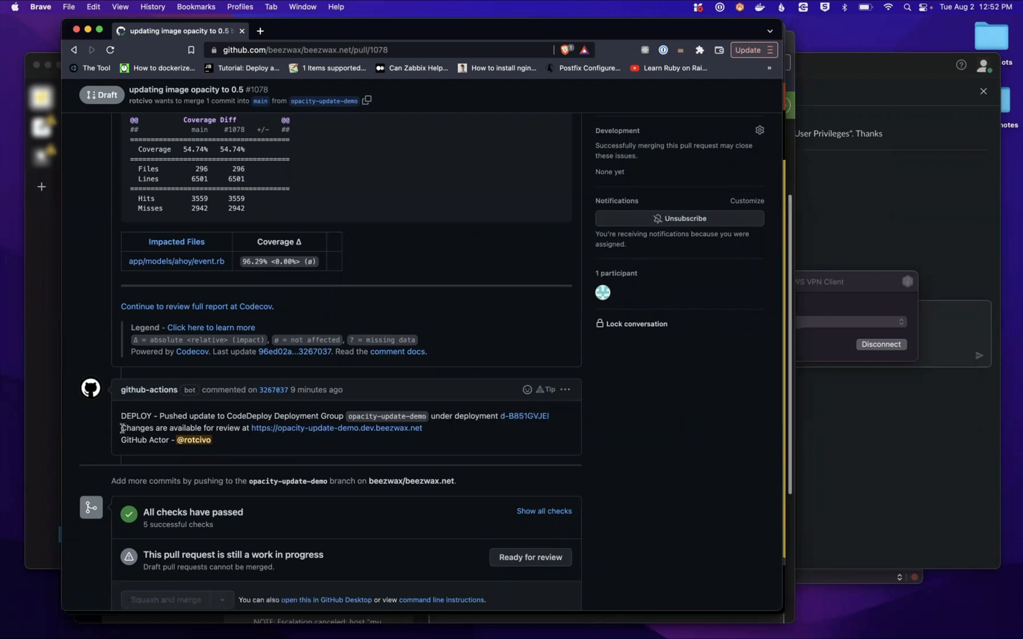
Step: Highlight the review-availability line and open opacity-update-demo.dev.beezwax.net in a new tab
{"action": "left_click_drag", "start_coordinate": [121, 428], "coordinate": [244, 428]}
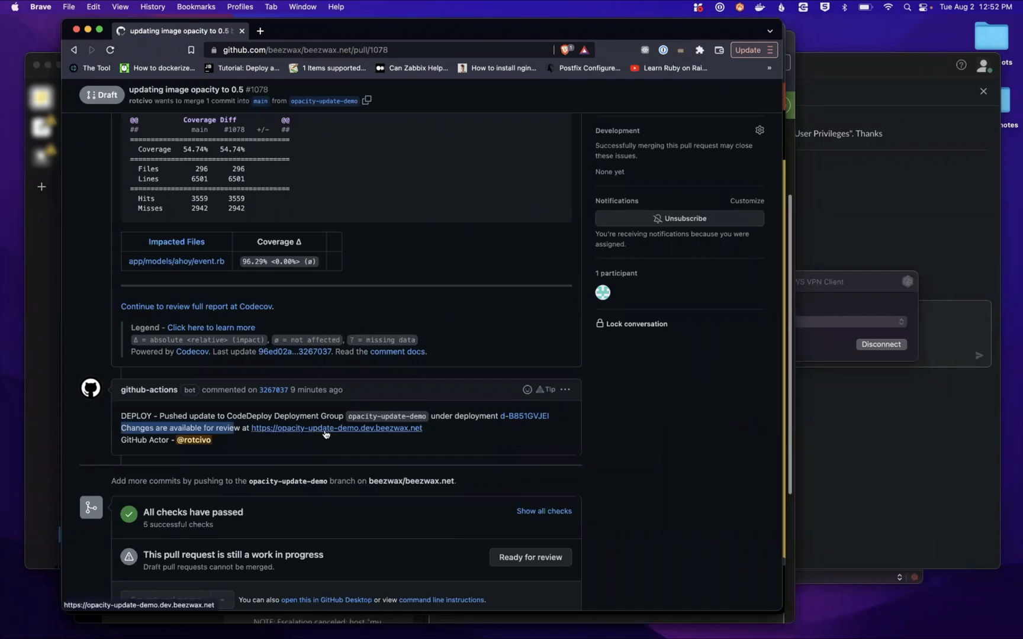
{"action": "left_click", "coordinate": [336, 428]}
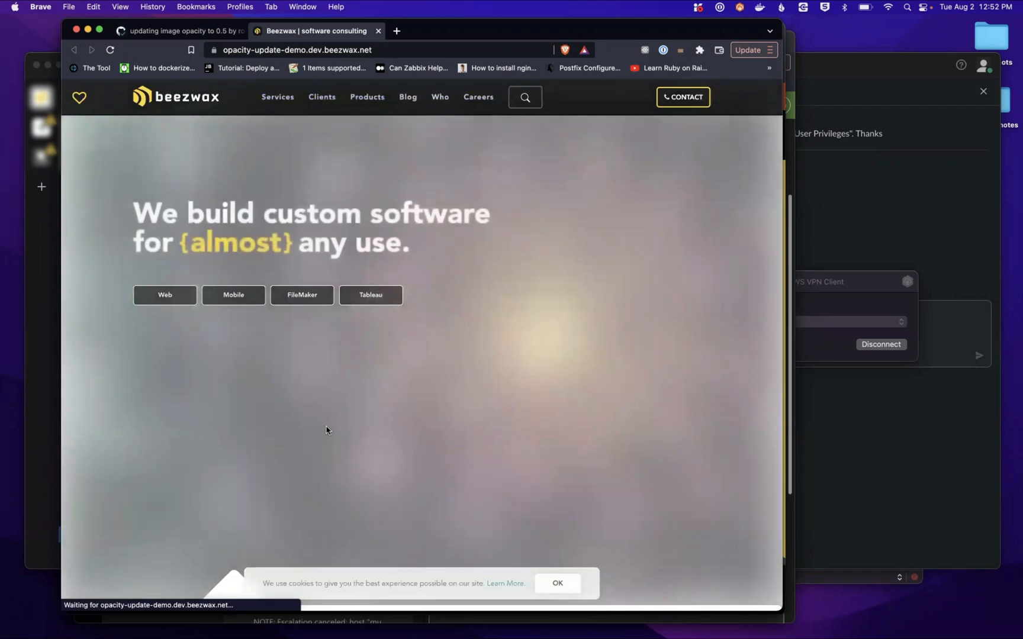